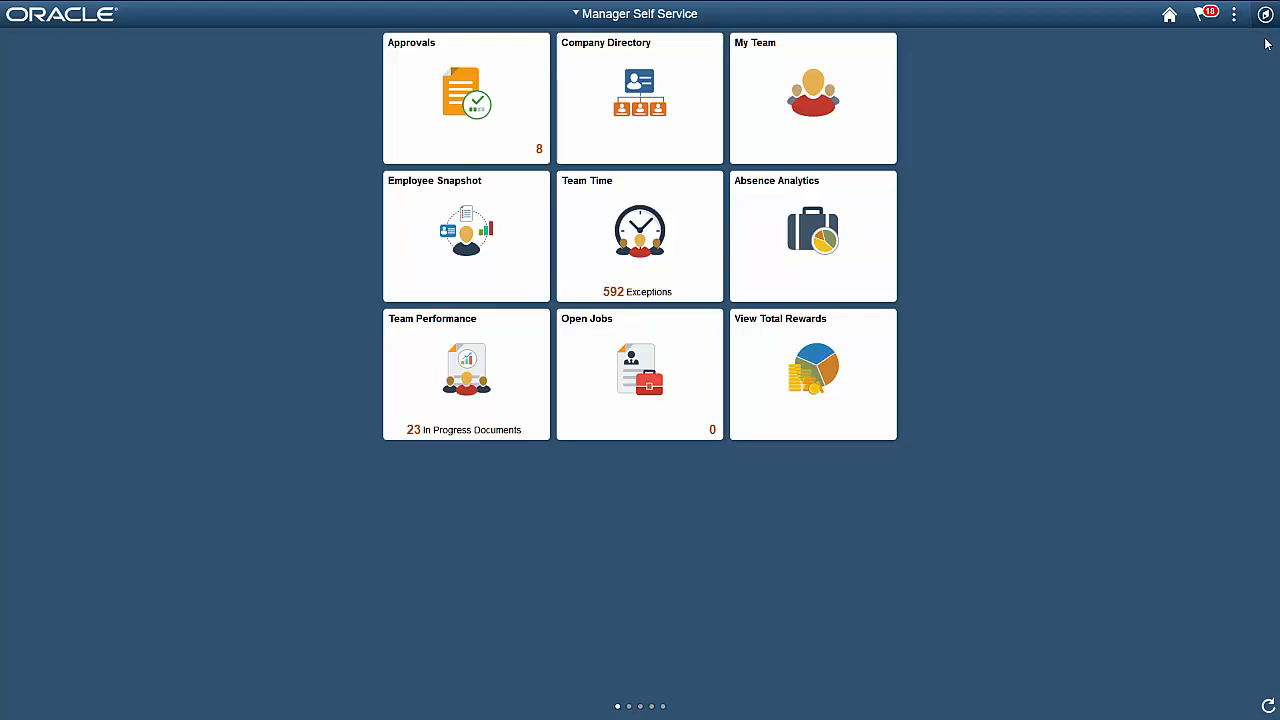
# - Open the PeopleSoft Update Manager dashboard for target database H92TGT06 from the NavBar
pyautogui.click(1265, 14)
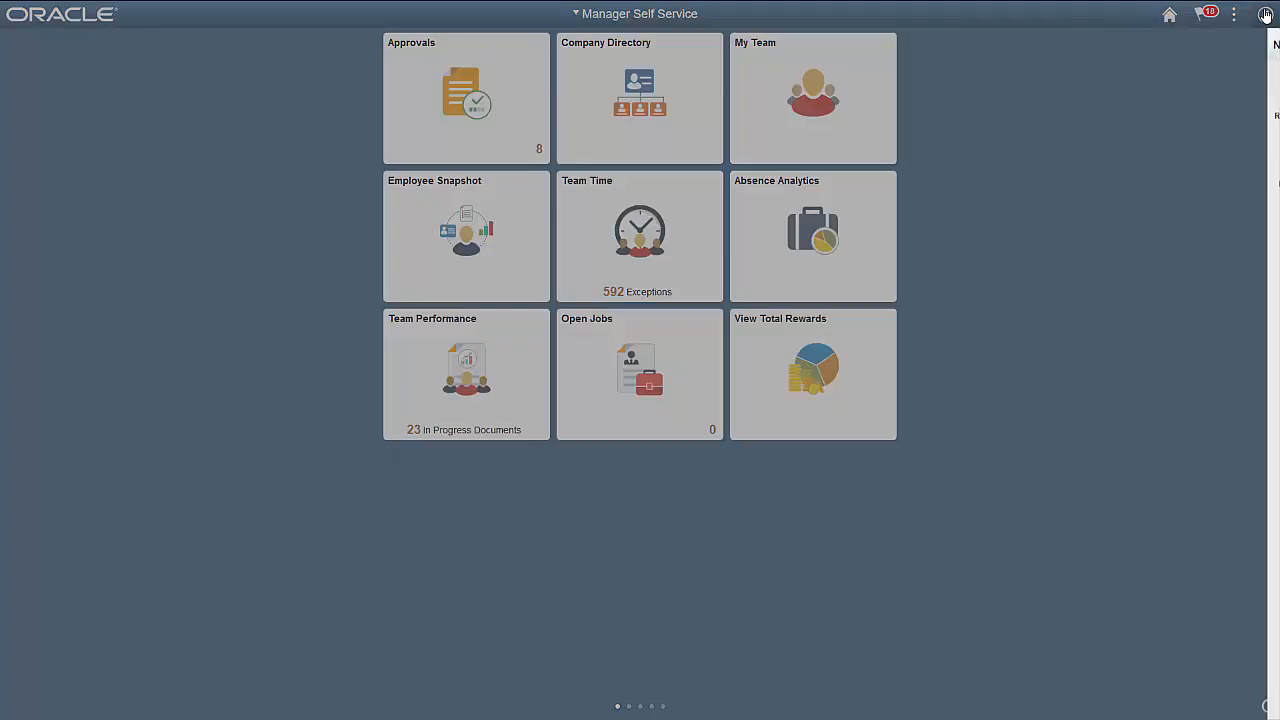
pyautogui.click(1265, 14)
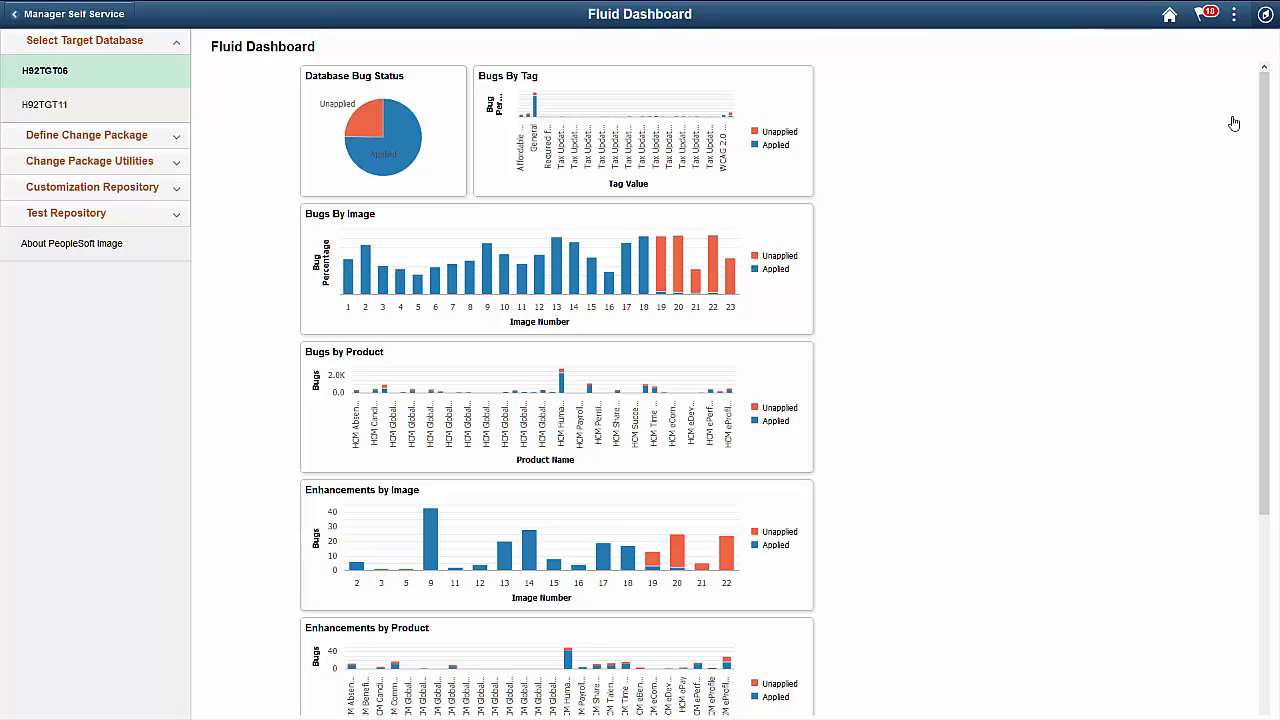
pyautogui.moveTo(1259, 140)
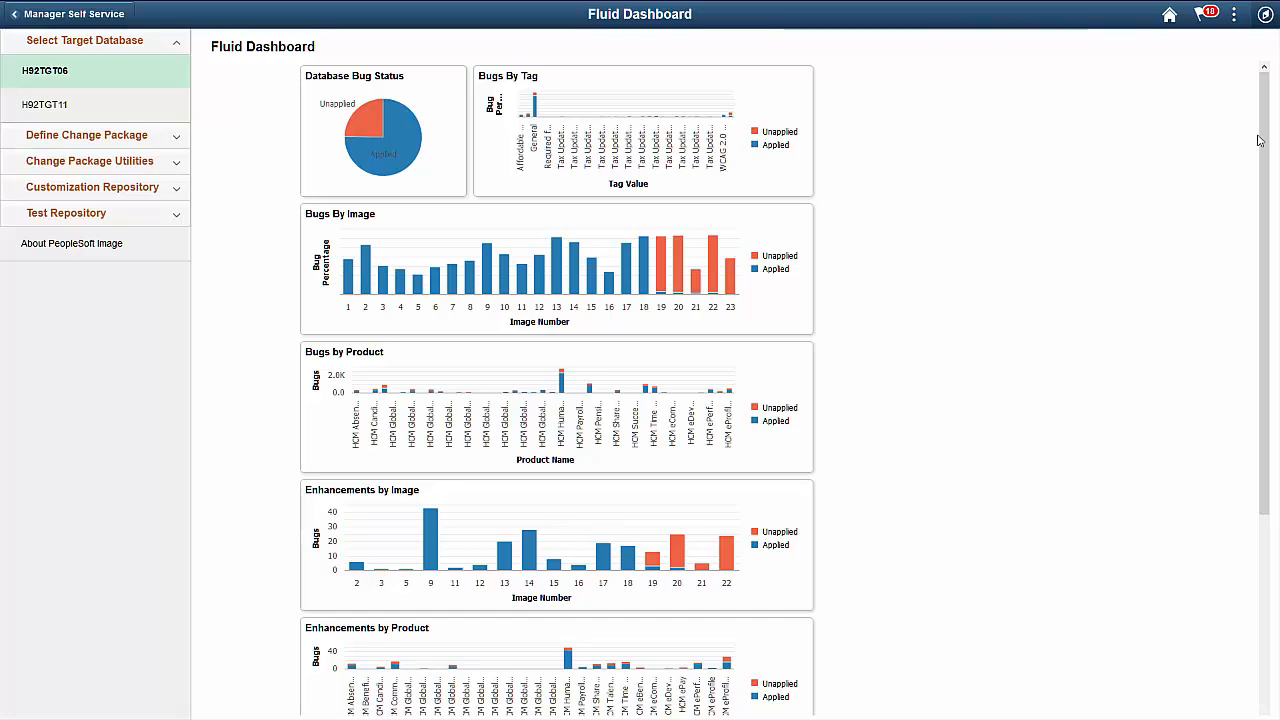
pyautogui.scroll(-3)
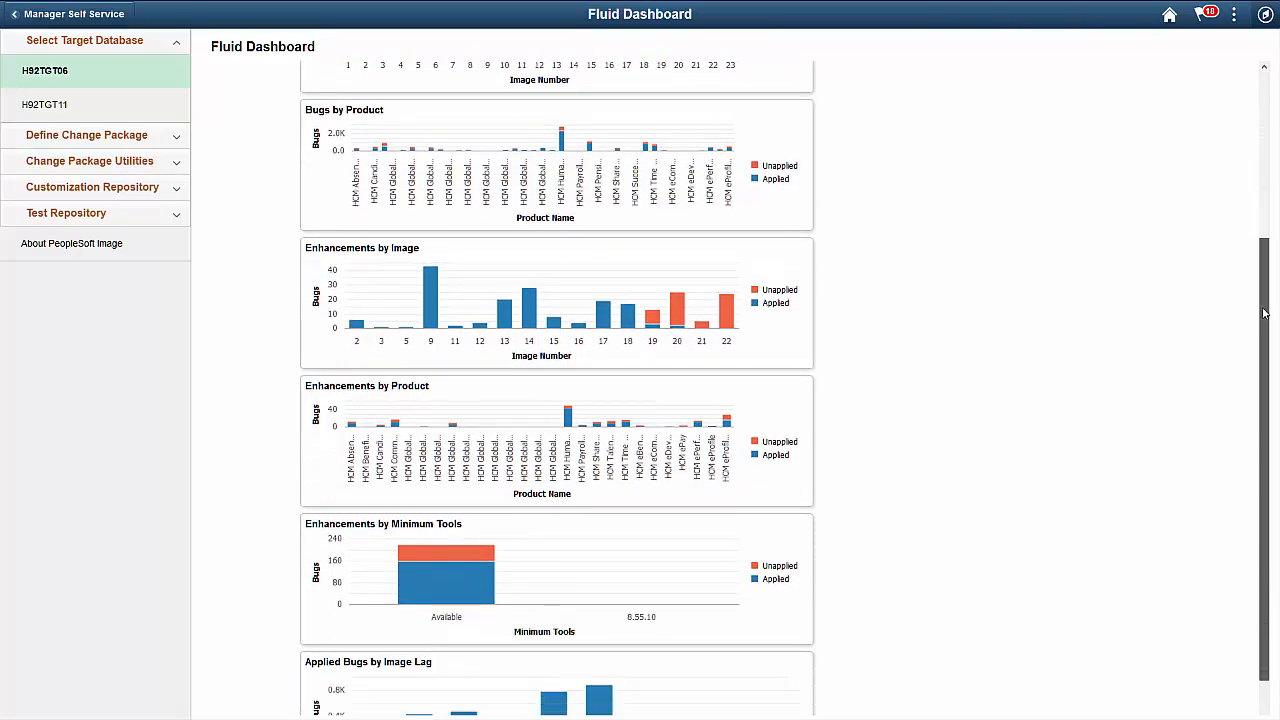
pyautogui.scroll(-3)
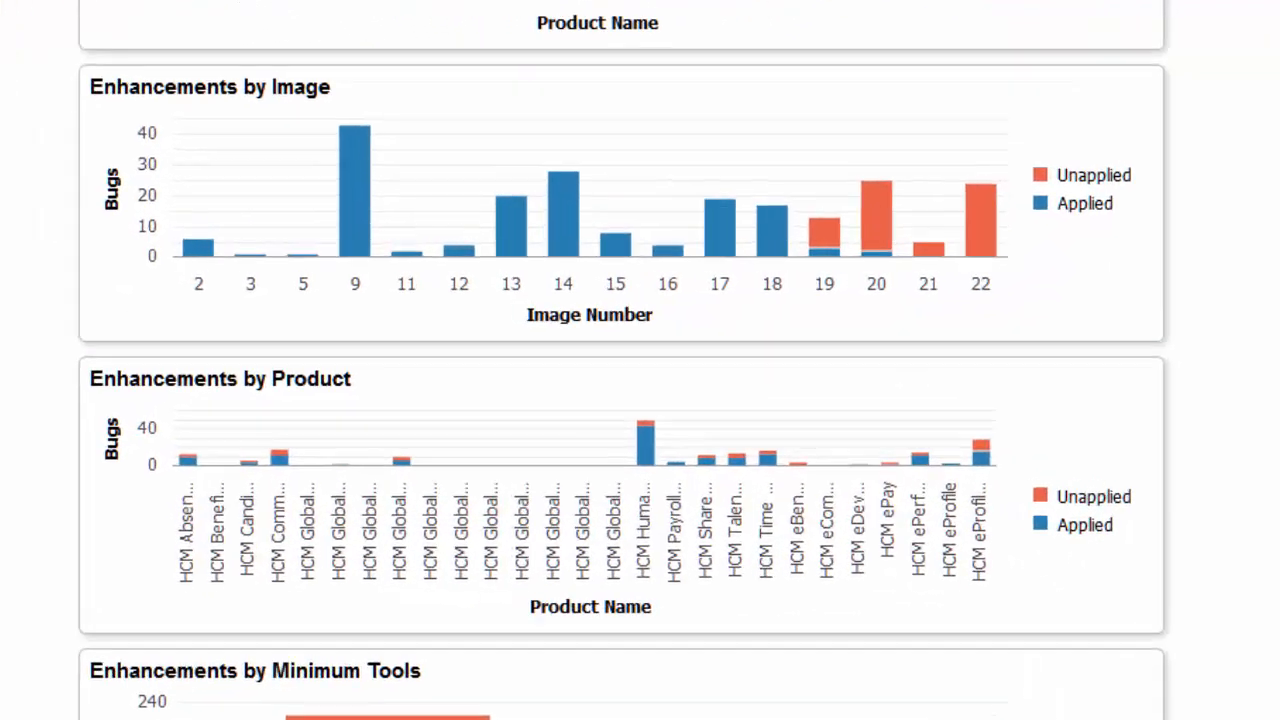
pyautogui.scroll(3)
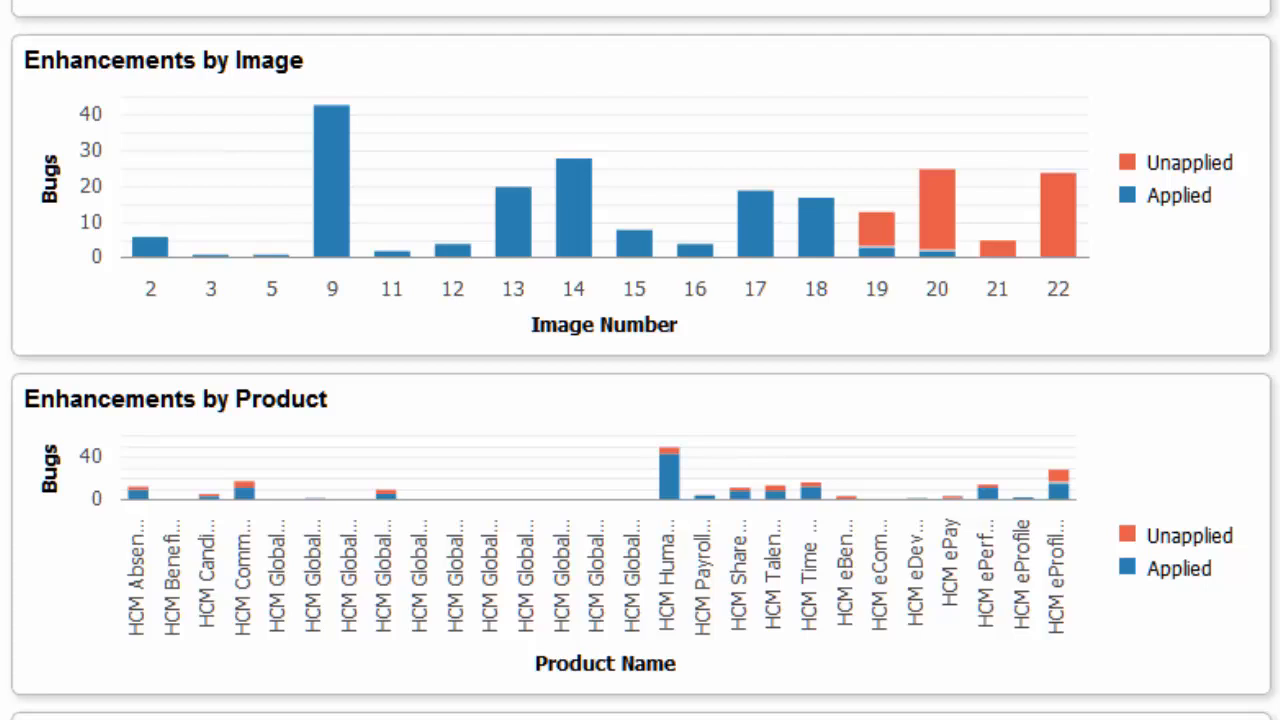
pyautogui.scroll(-3)
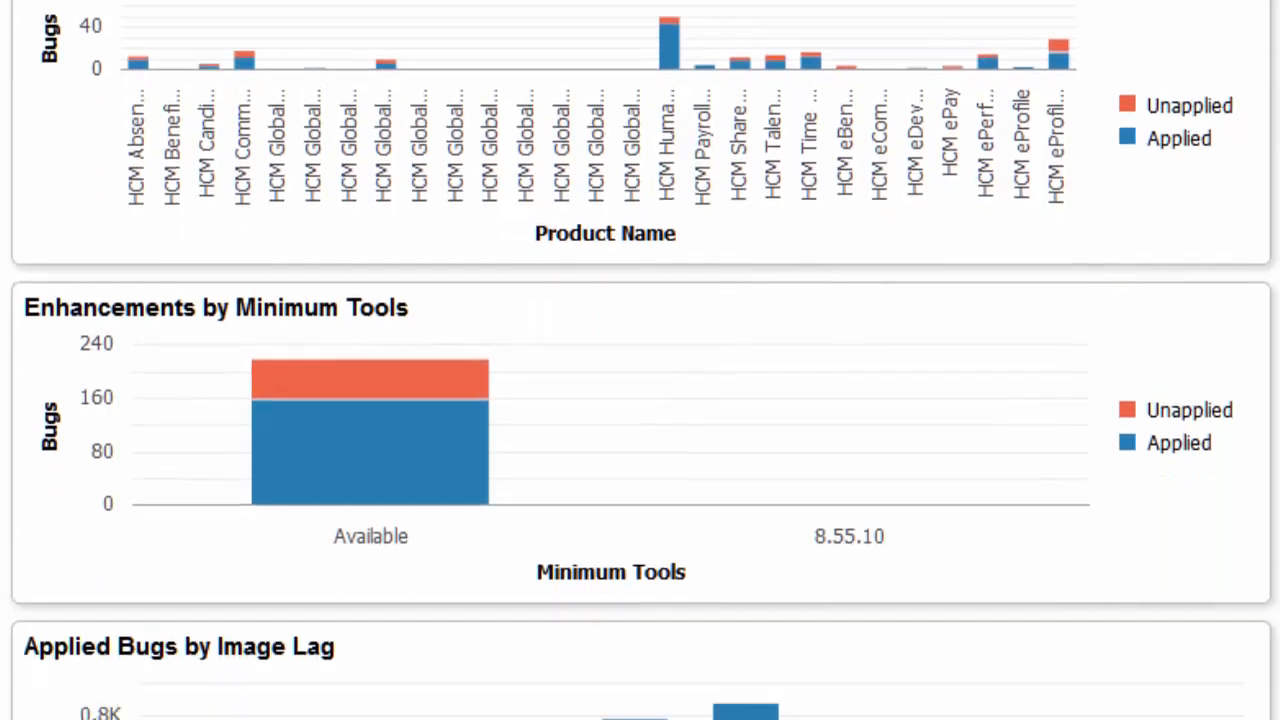
pyautogui.scroll(-3)
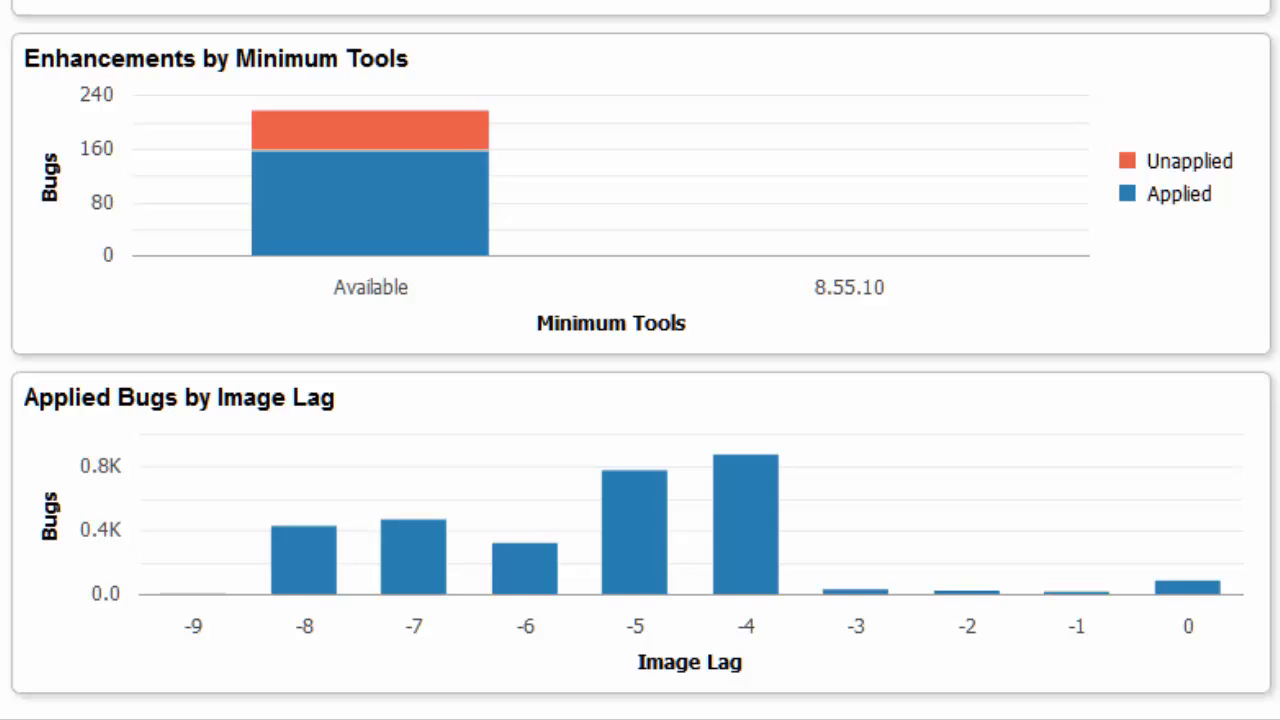
pyautogui.scroll(3)
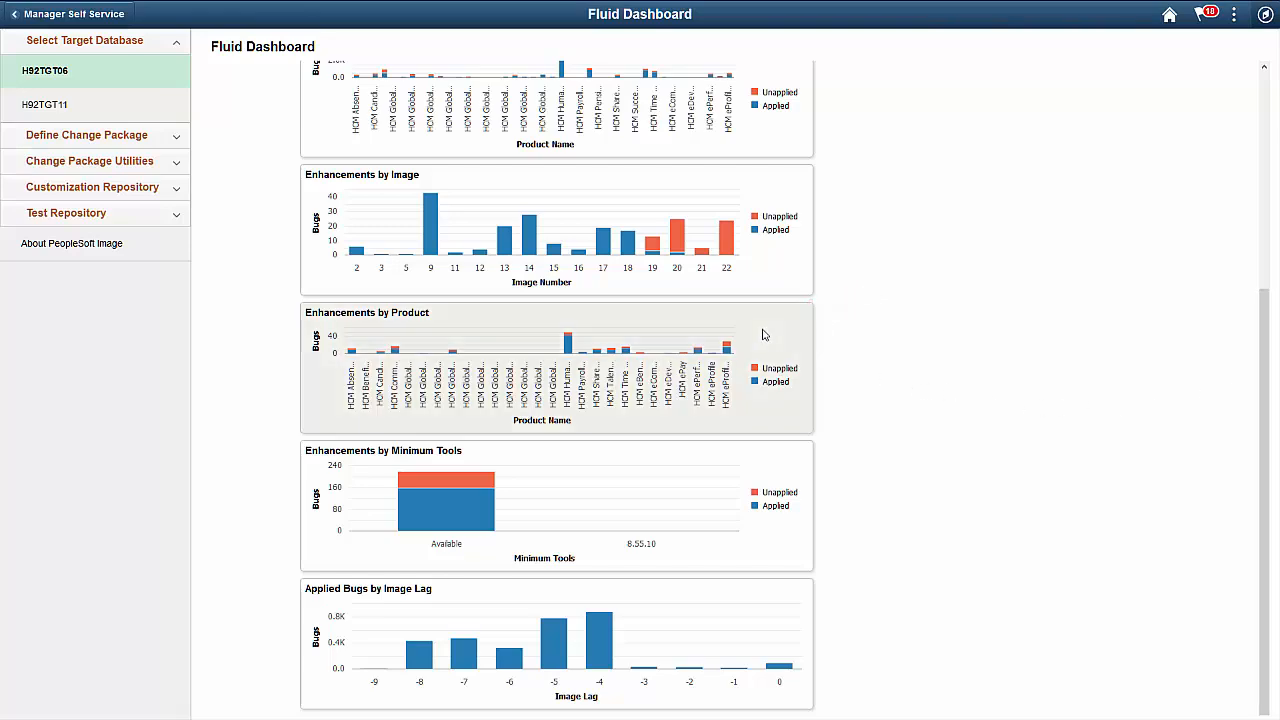
# - Filter the Enhancements by Product analytic to unapplied HCM Human Resources enhancements
pyautogui.click(545, 360)
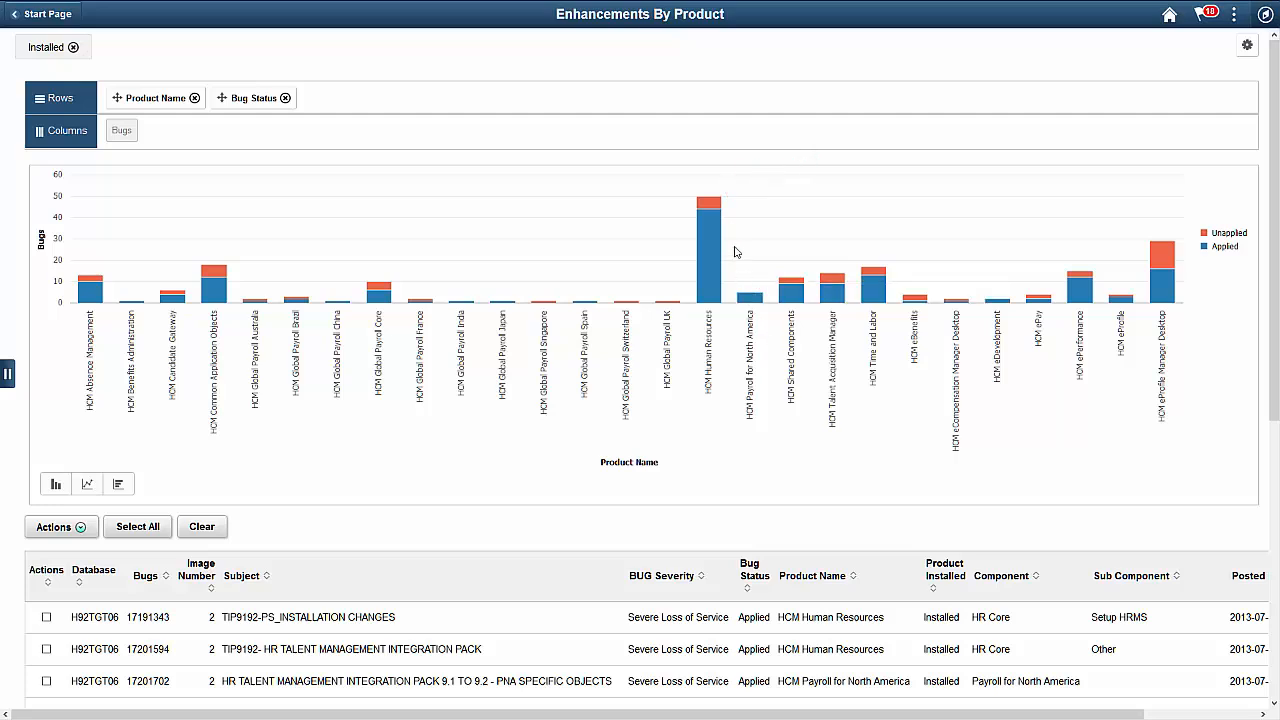
pyautogui.click(709, 205)
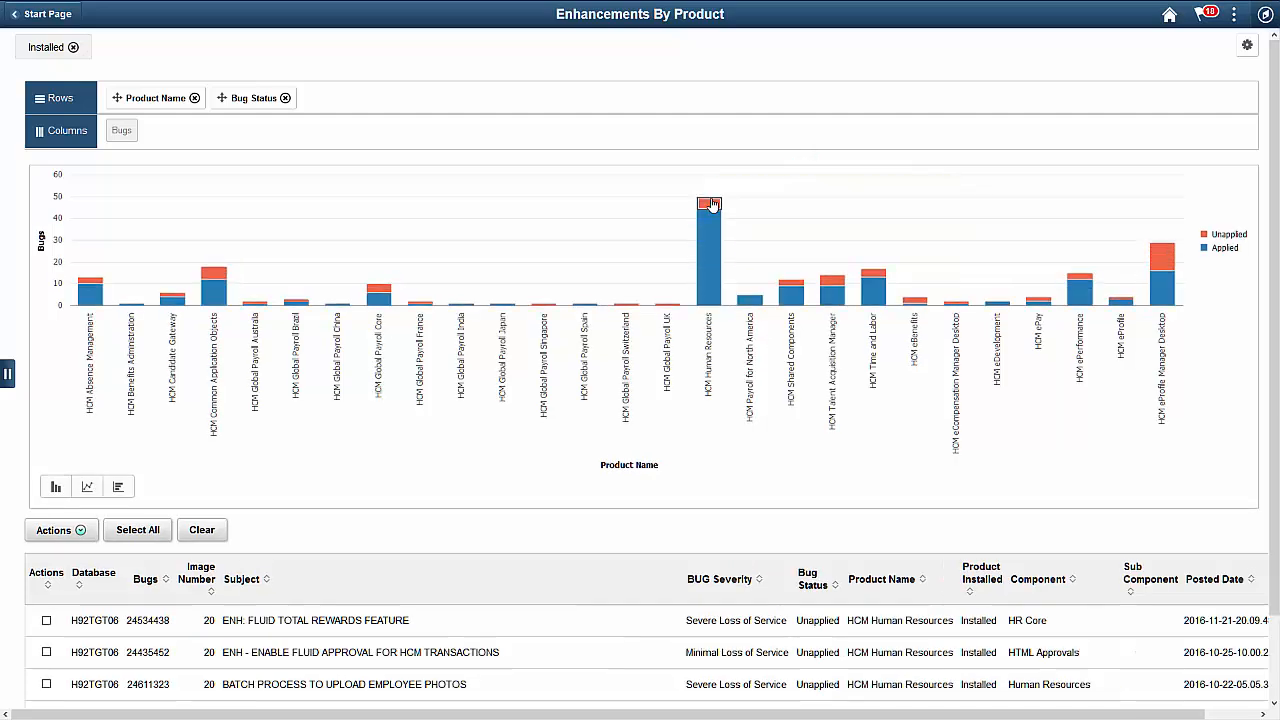
pyautogui.scroll(-3)
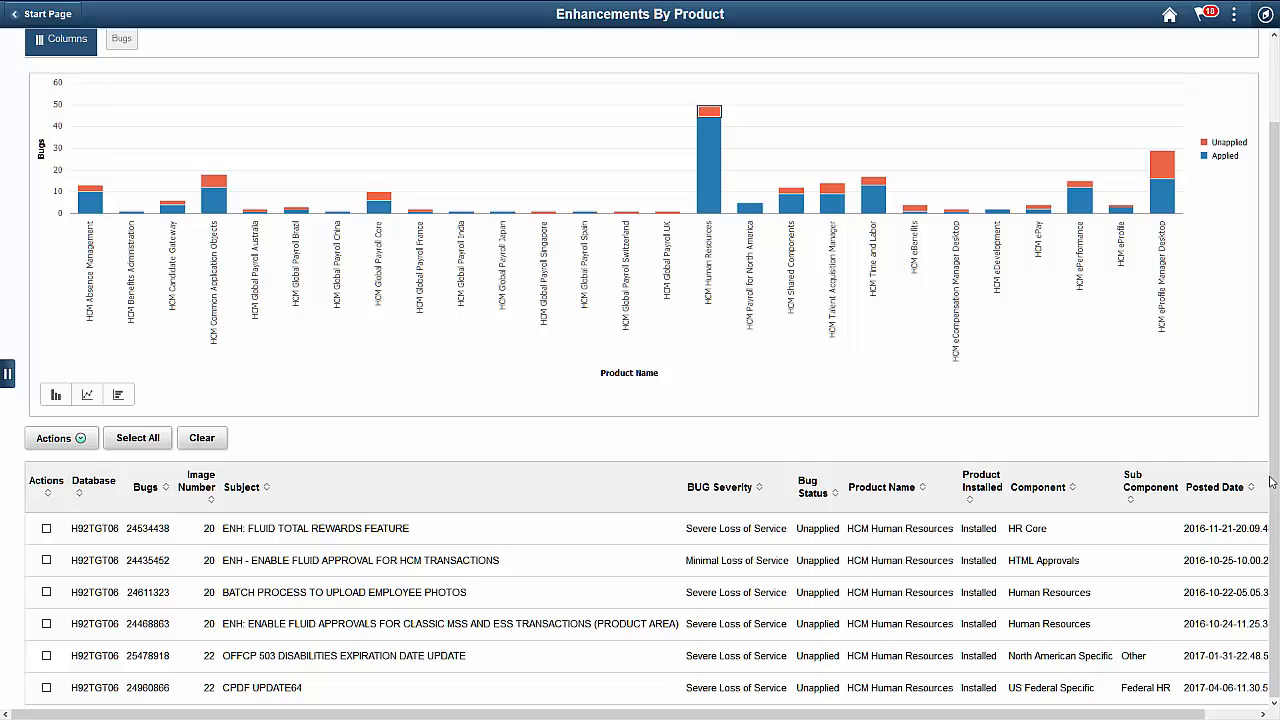
pyautogui.moveTo(138, 438)
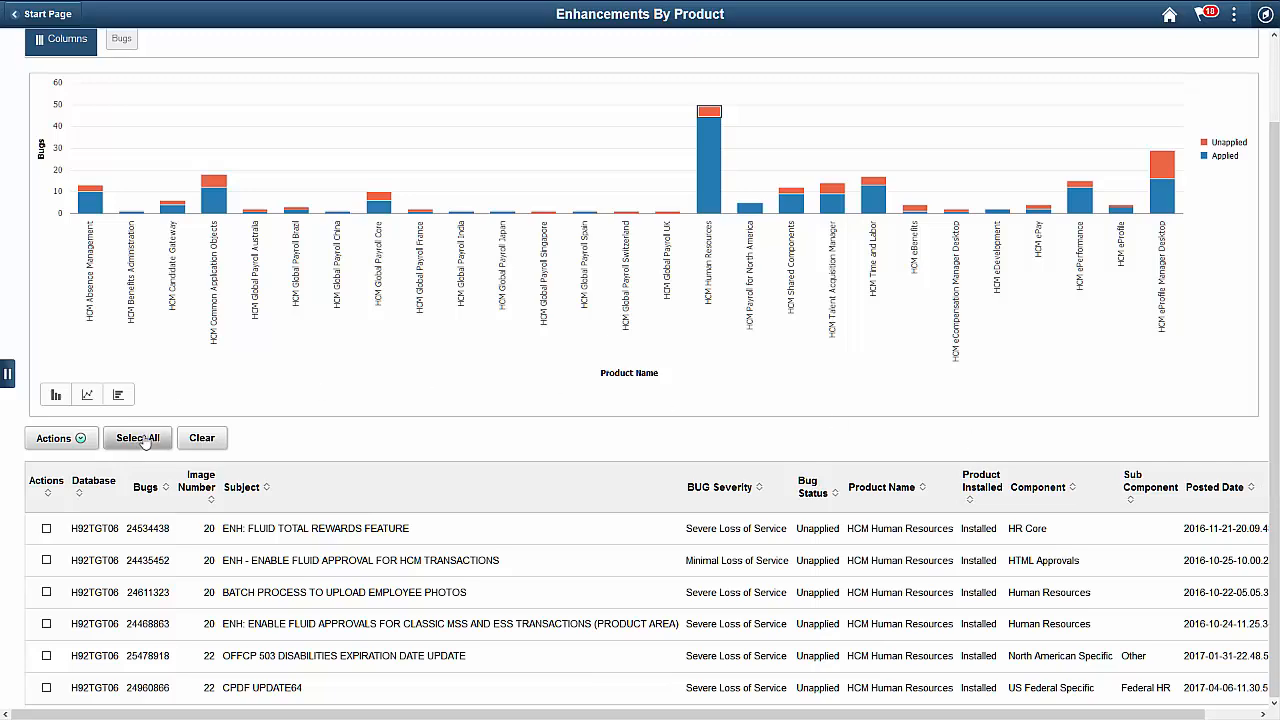
# - Select all listed enhancements and add them to a change package
pyautogui.click(138, 437)
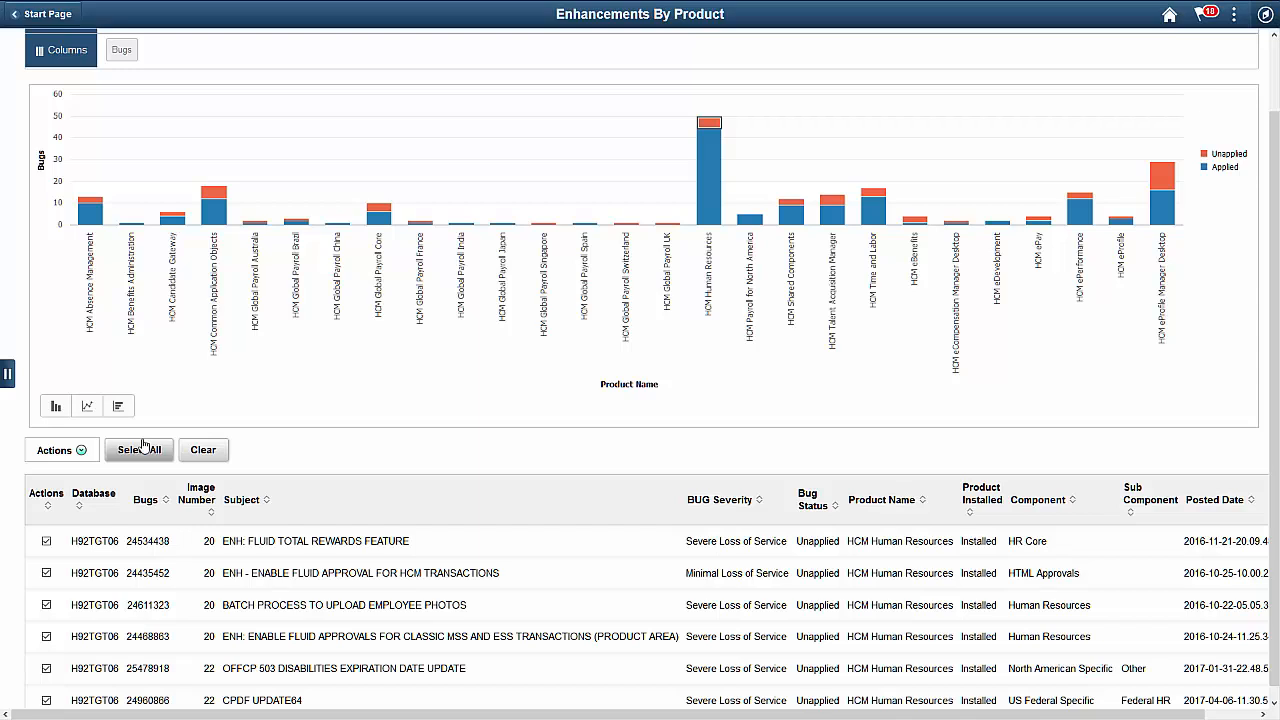
pyautogui.click(55, 450)
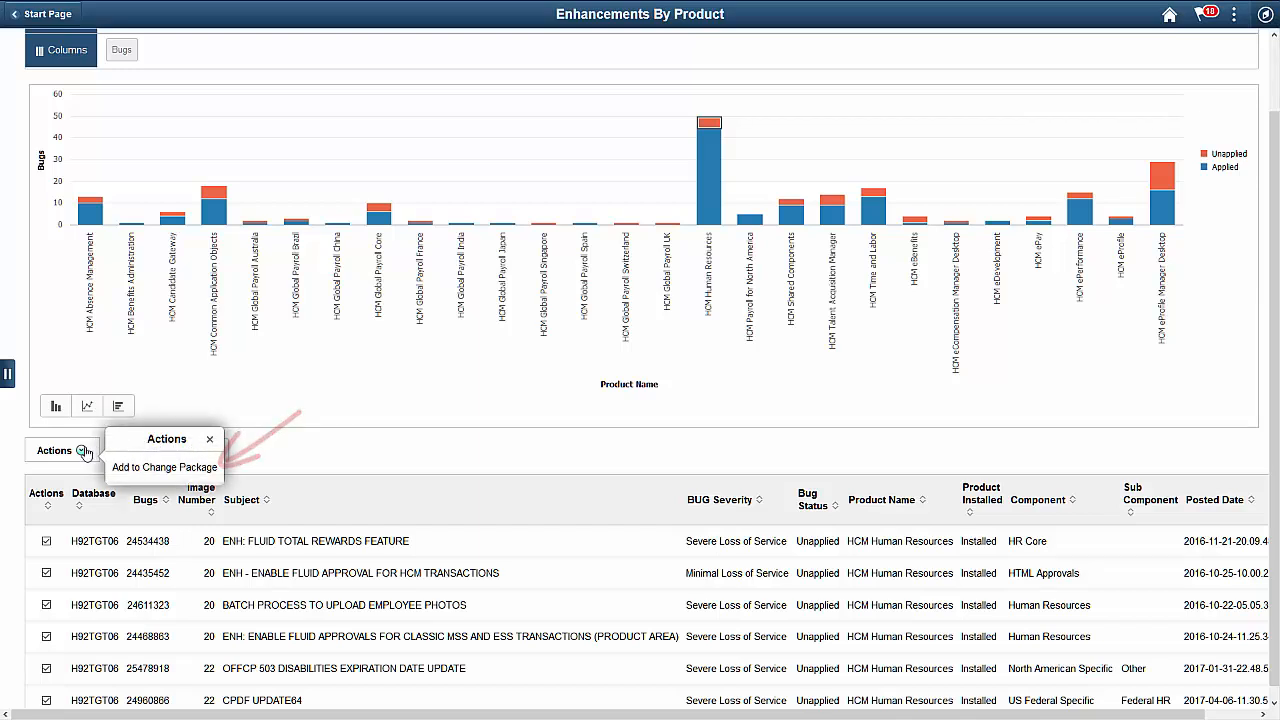
pyautogui.click(164, 467)
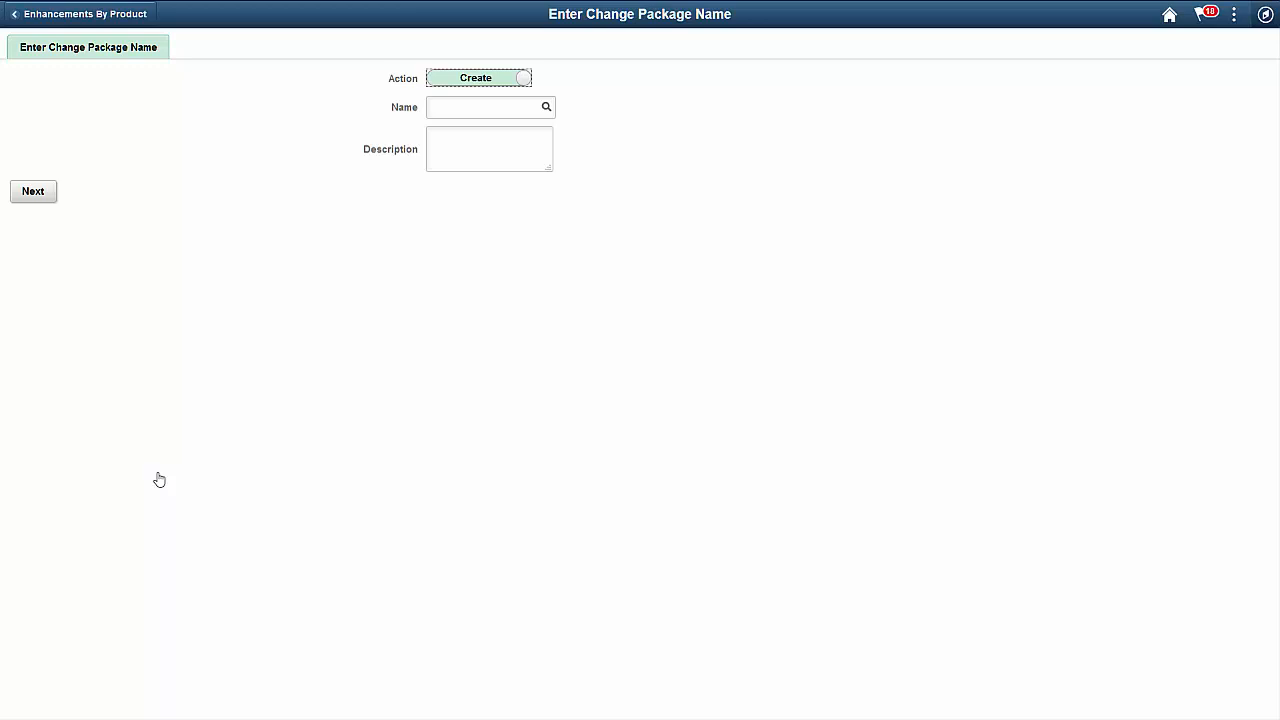
# - Name the new change package HCMENH with an HCM enhancements description and continue to Review Bugs
pyautogui.write('H')
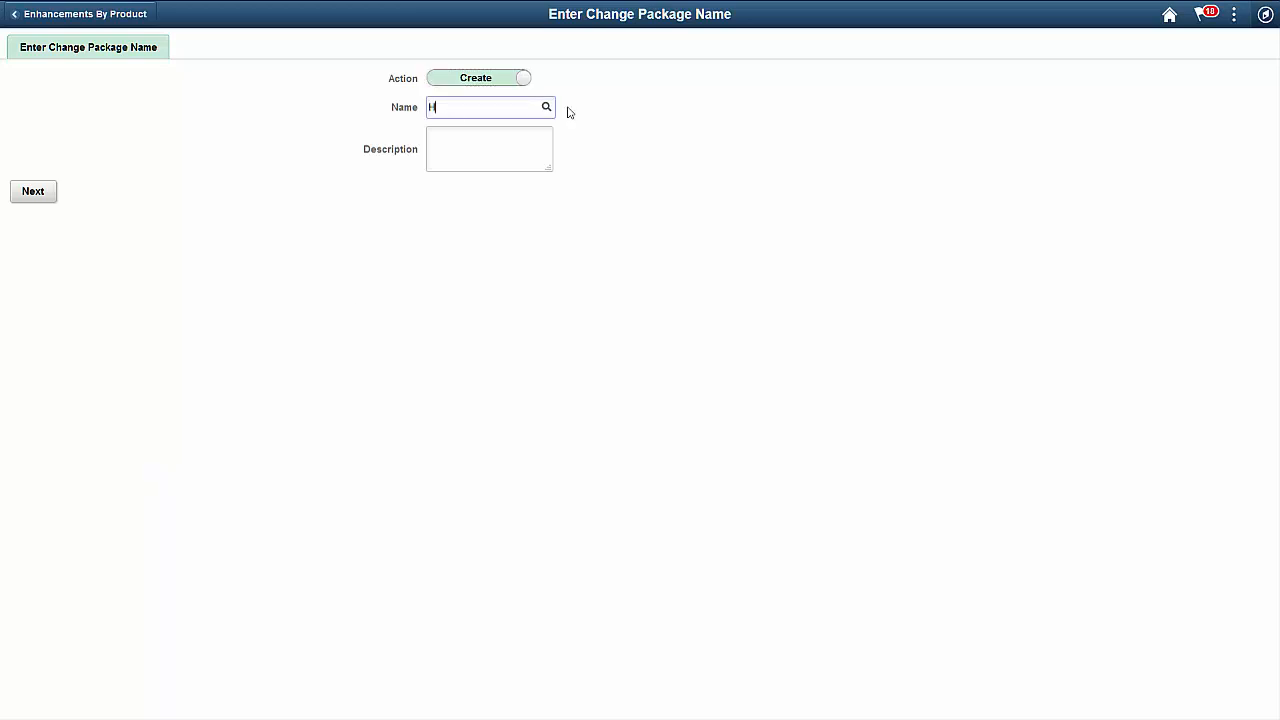
pyautogui.write('CMENH')
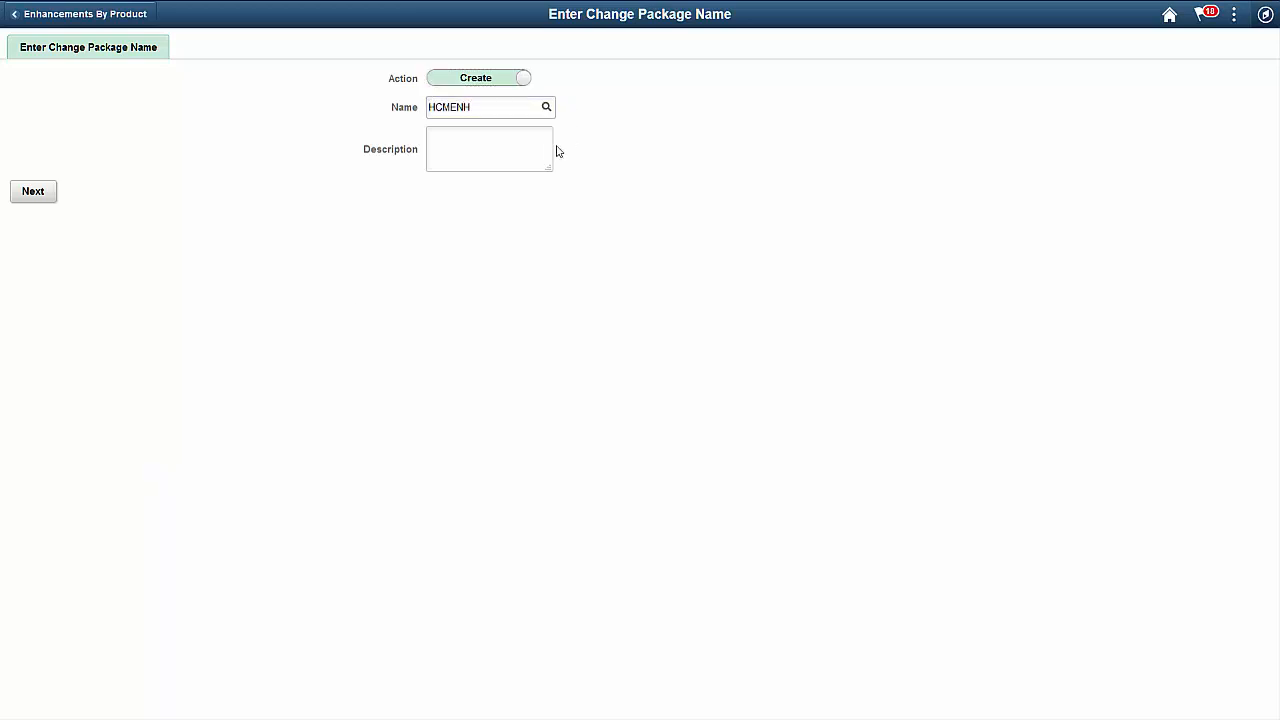
pyautogui.write('HCM Enhancemen')
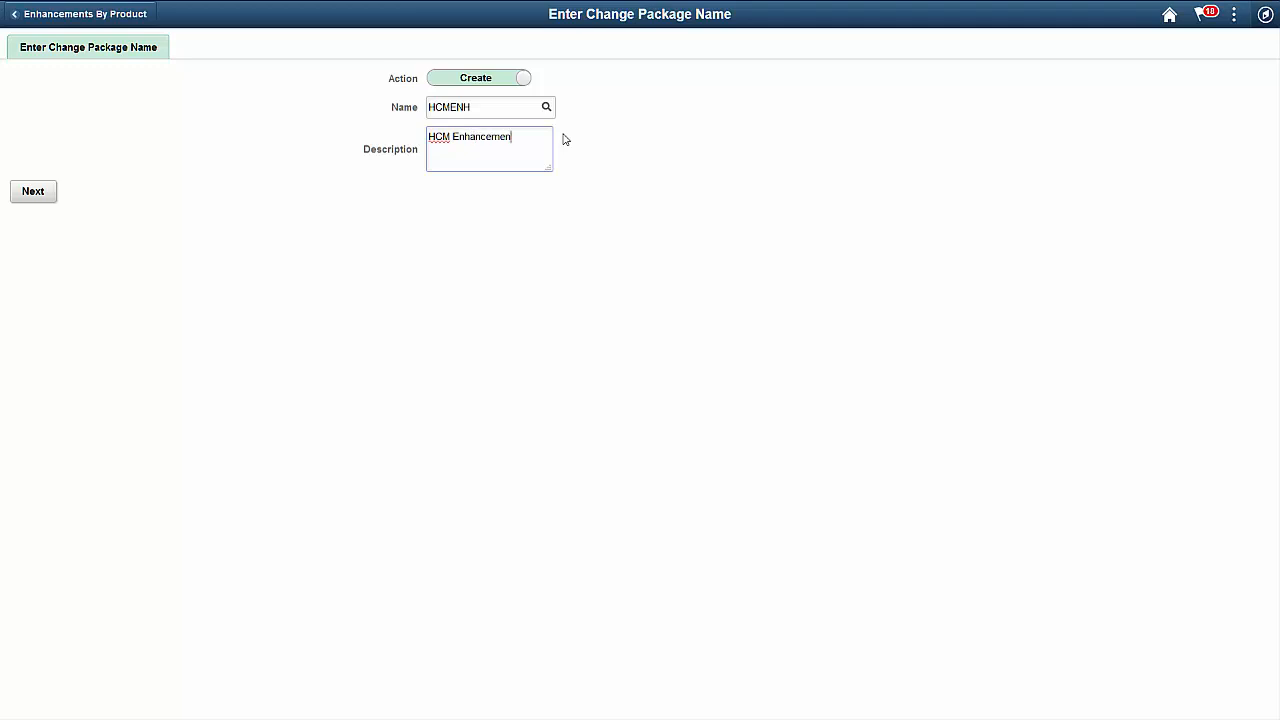
pyautogui.click(33, 191)
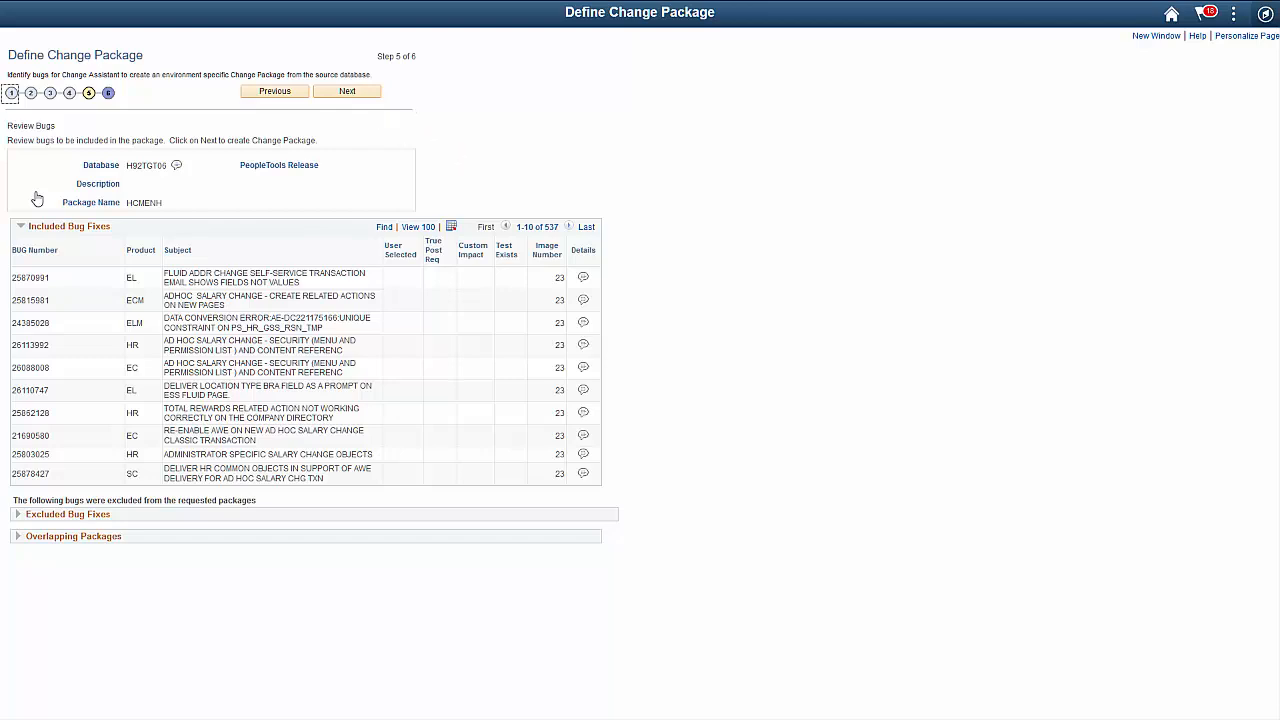
# - Generate HCMENH, accept the overlapping-packages warning, and review its package definition
pyautogui.click(347, 91)
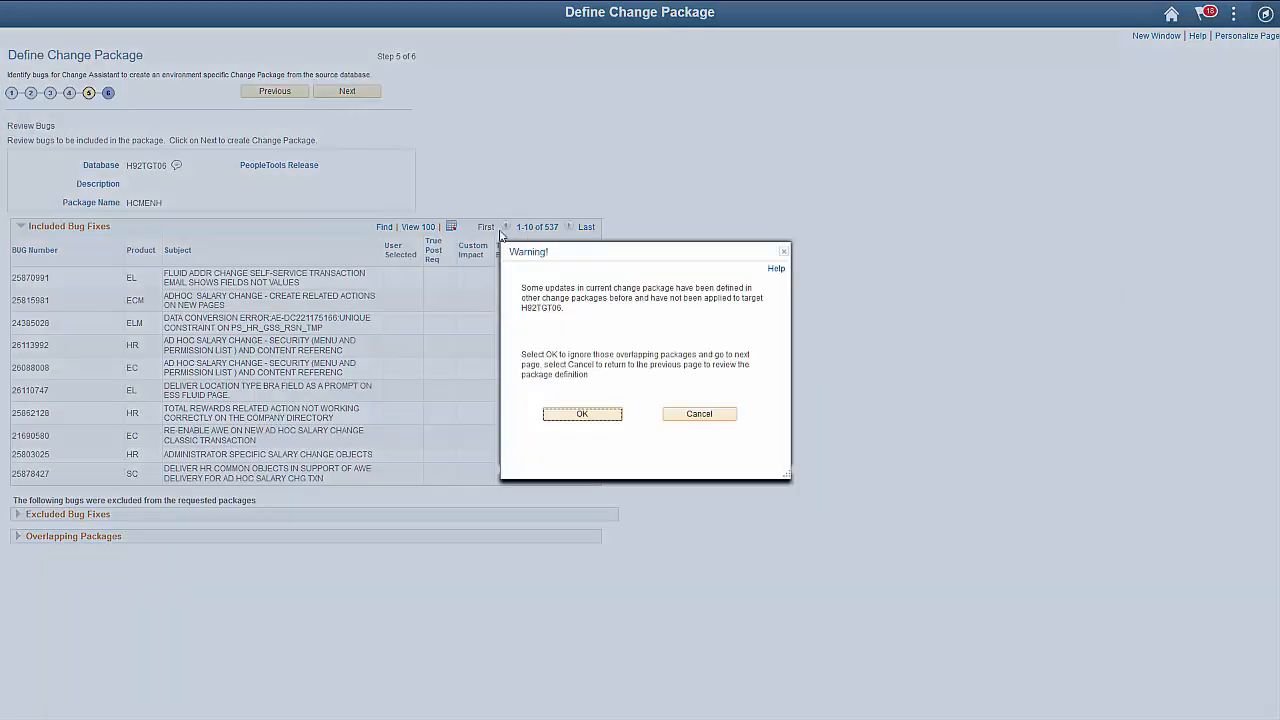
pyautogui.click(582, 414)
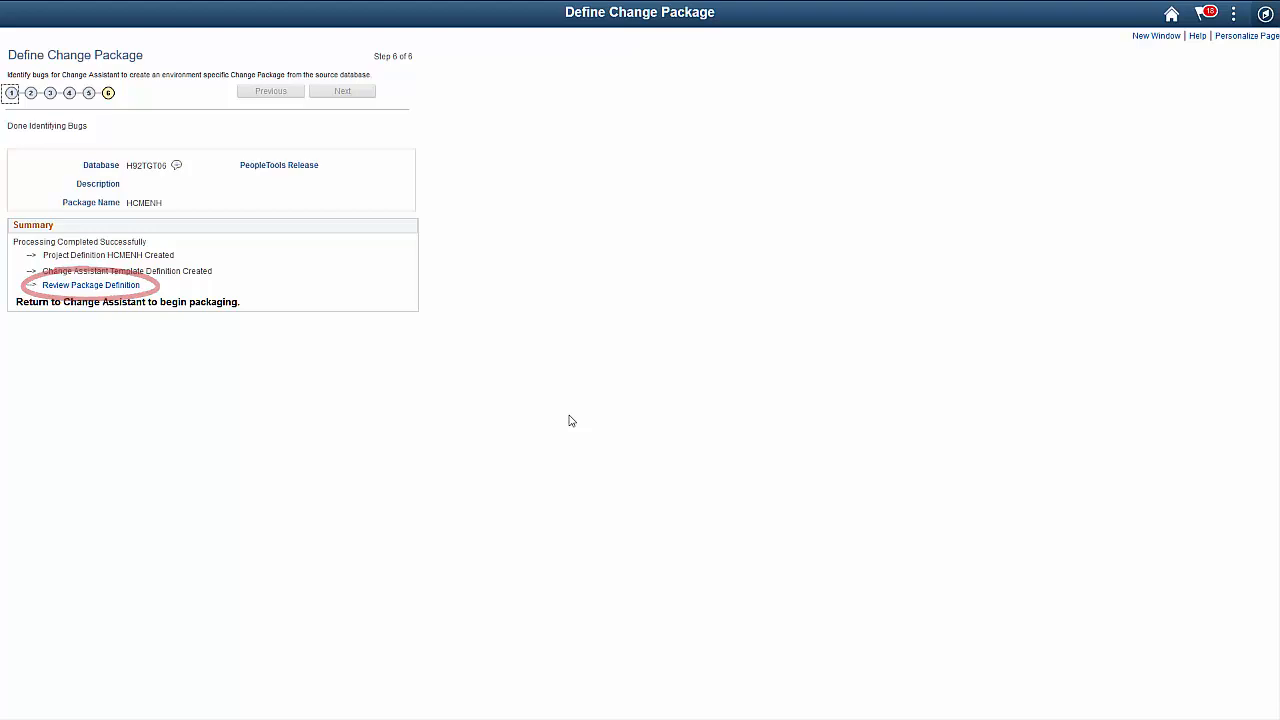
pyautogui.click(91, 285)
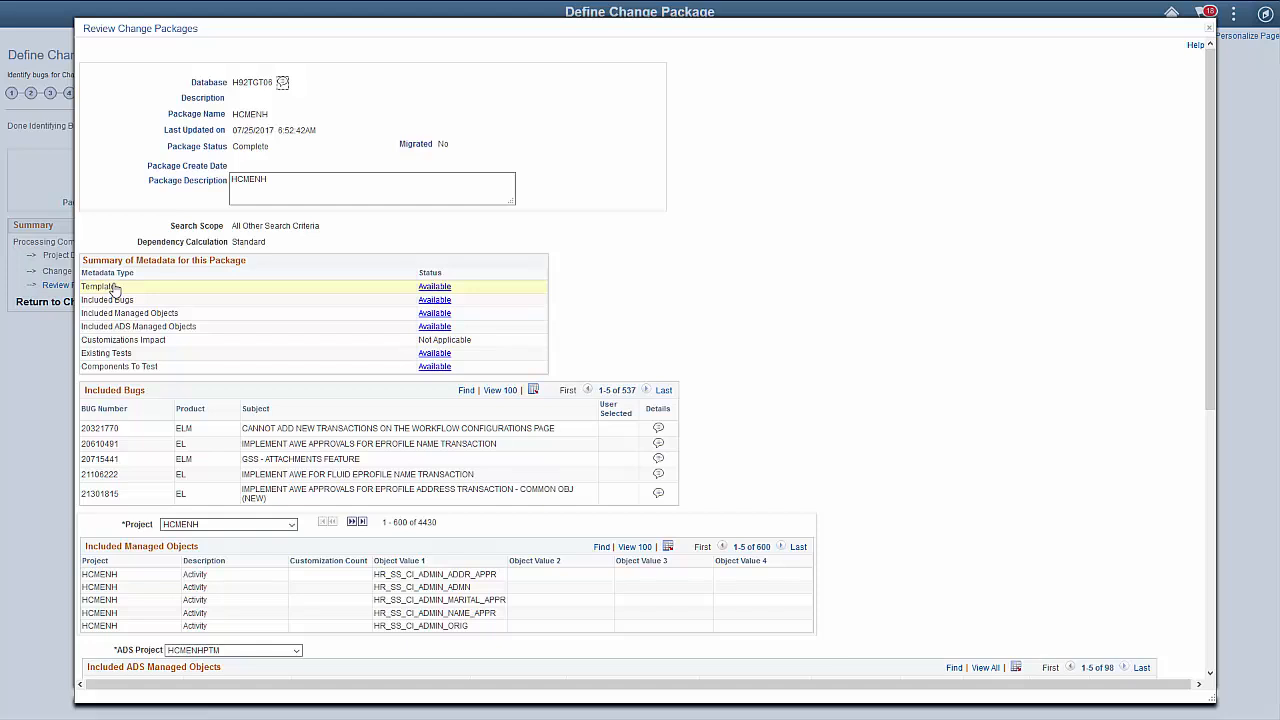
pyautogui.moveTo(1134, 93)
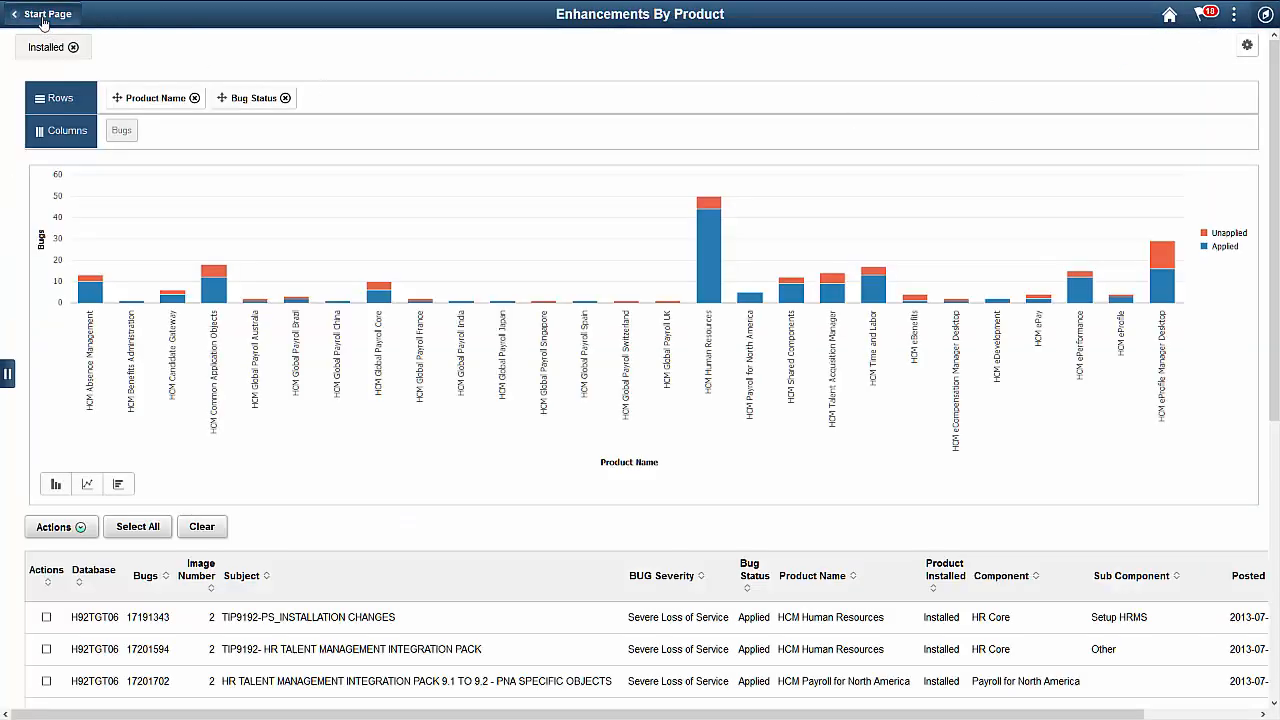
# - Return to the Fluid Dashboard and start Merge Change Packages from Change Package Utilities
pyautogui.click(15, 14)
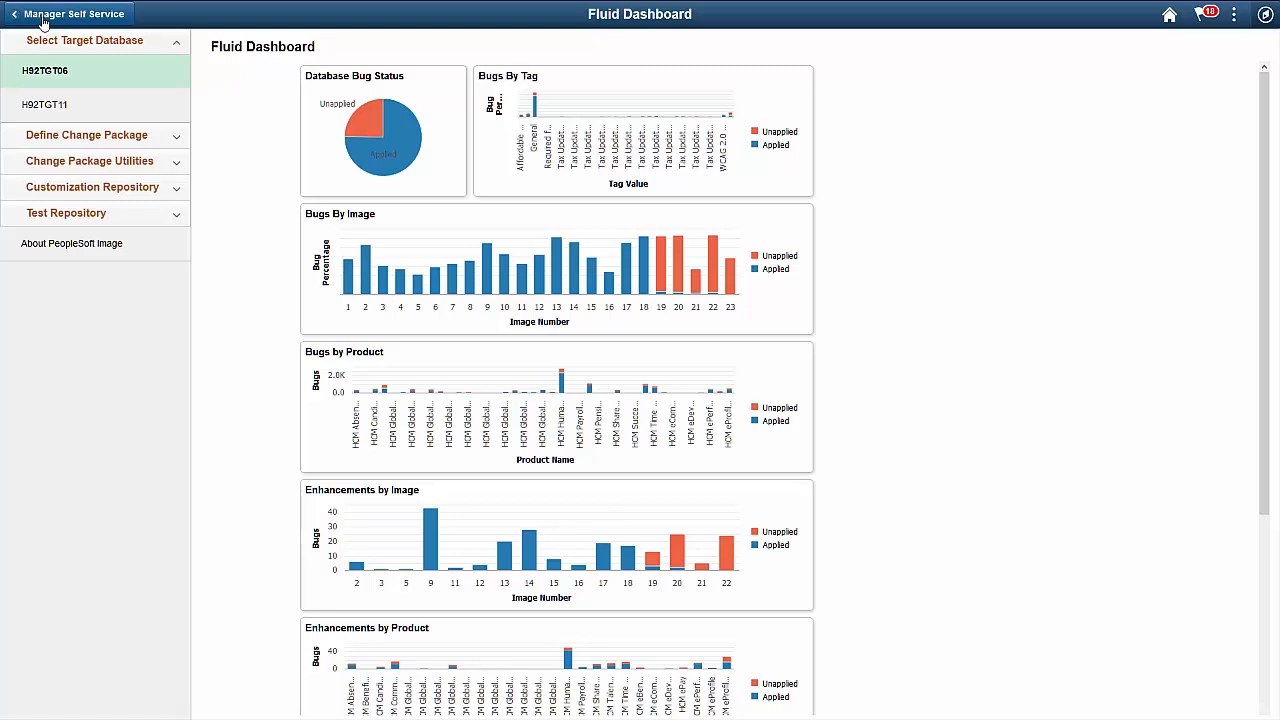
pyautogui.moveTo(156, 140)
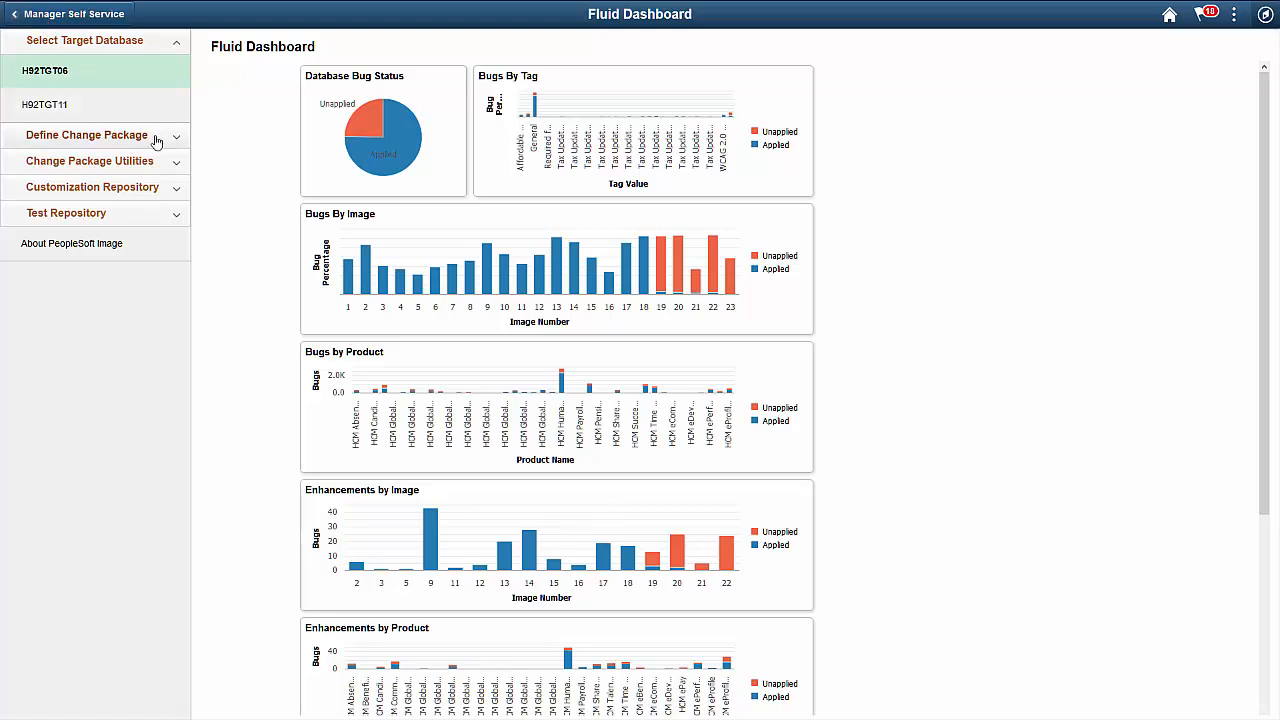
pyautogui.click(90, 161)
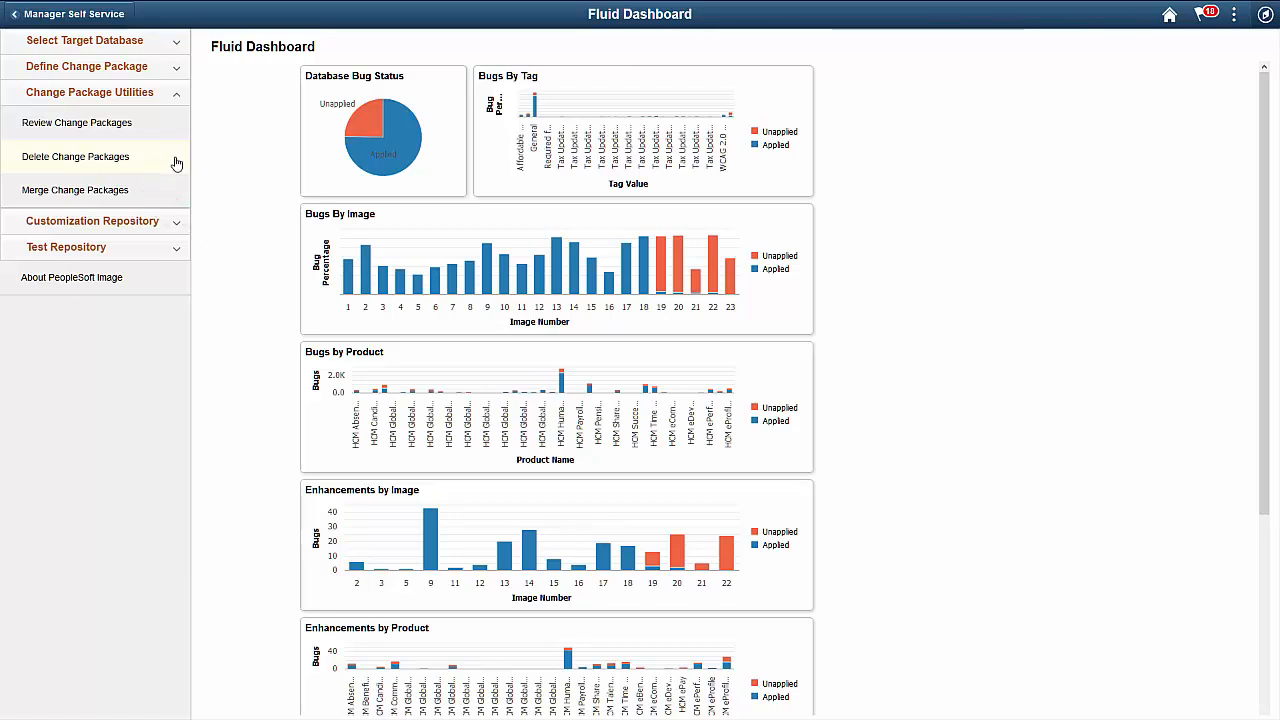
pyautogui.click(75, 190)
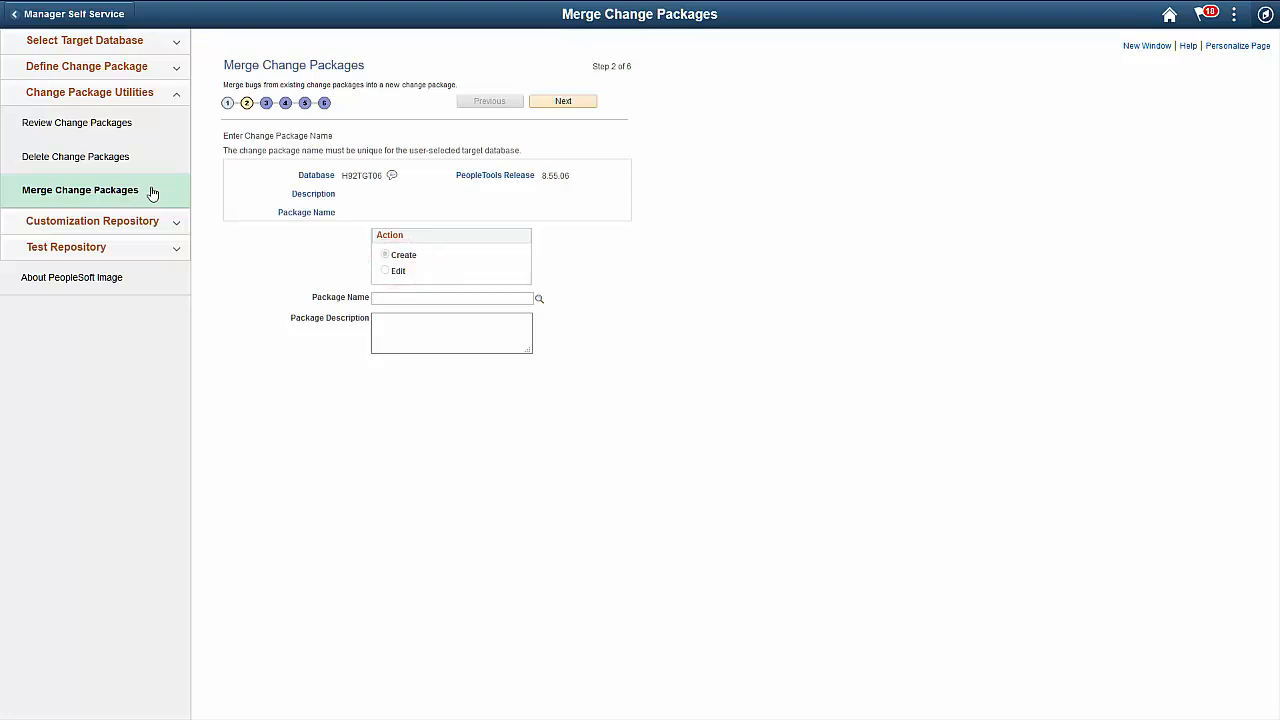
# - Name the merged package MERGE_HCM02 with a merge enhancements description
pyautogui.write('MERGE_HCM02')
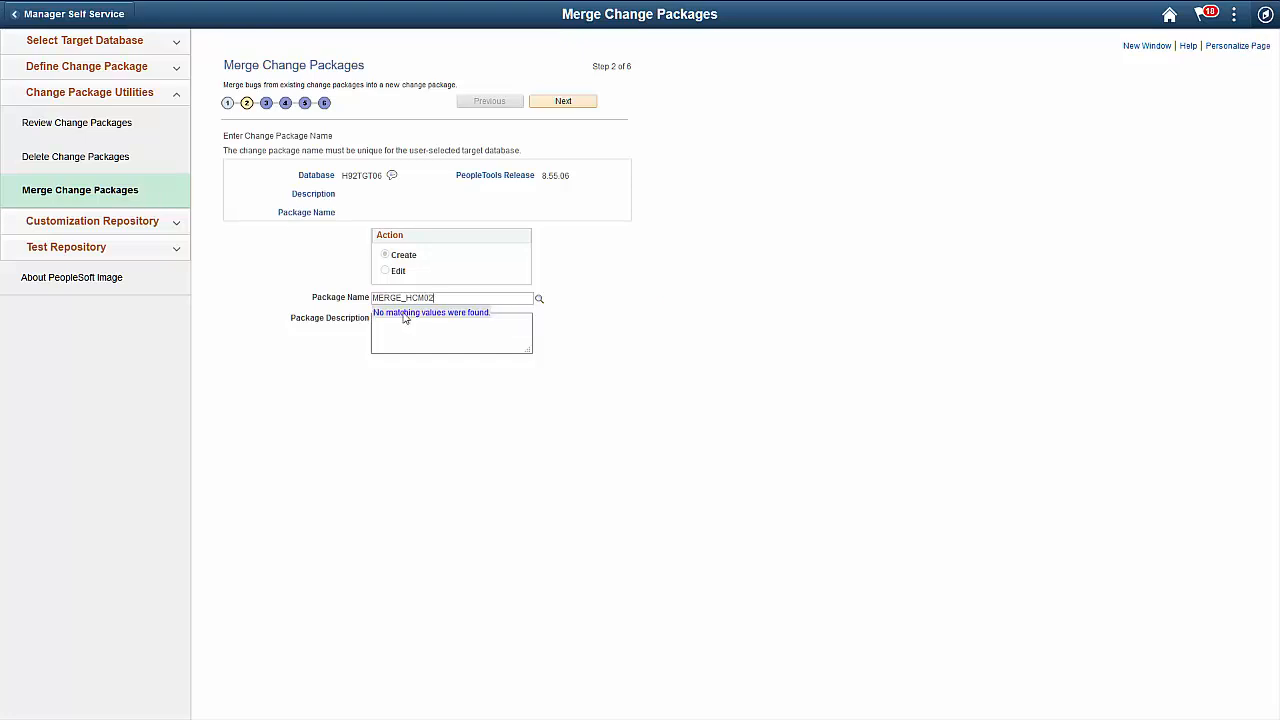
pyautogui.write('Merge Enhancement Packa')
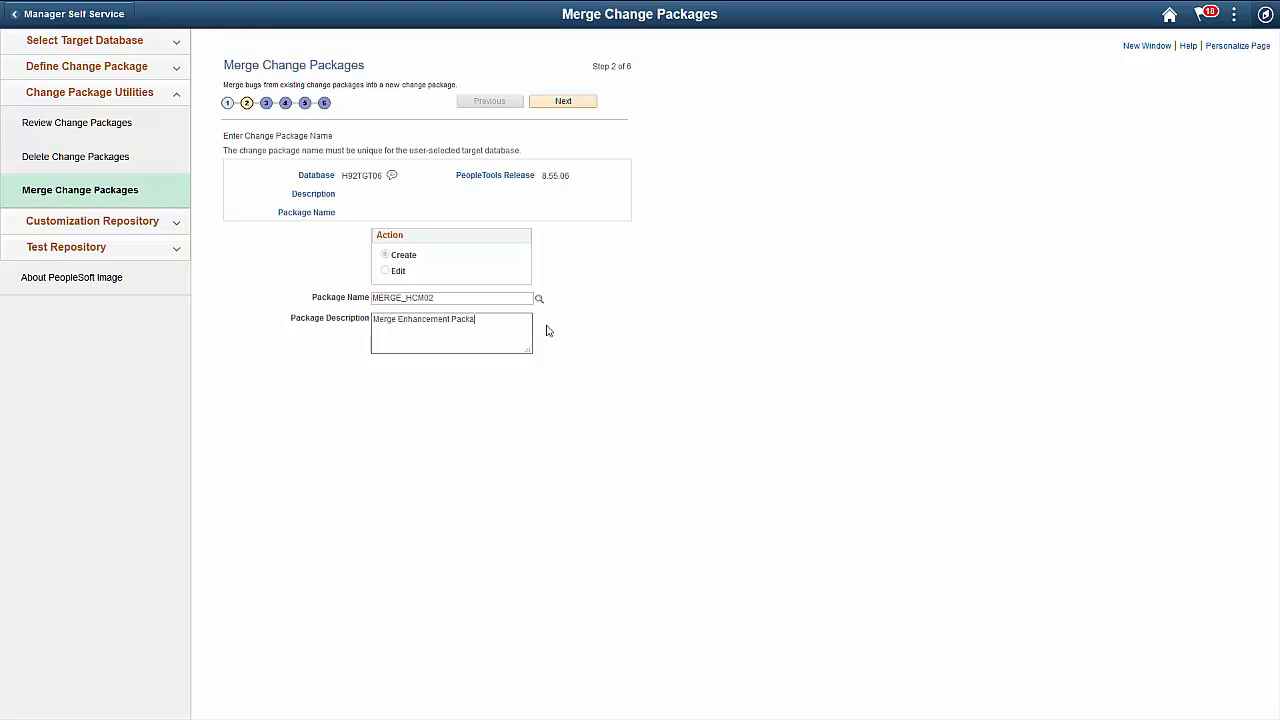
pyautogui.click(563, 101)
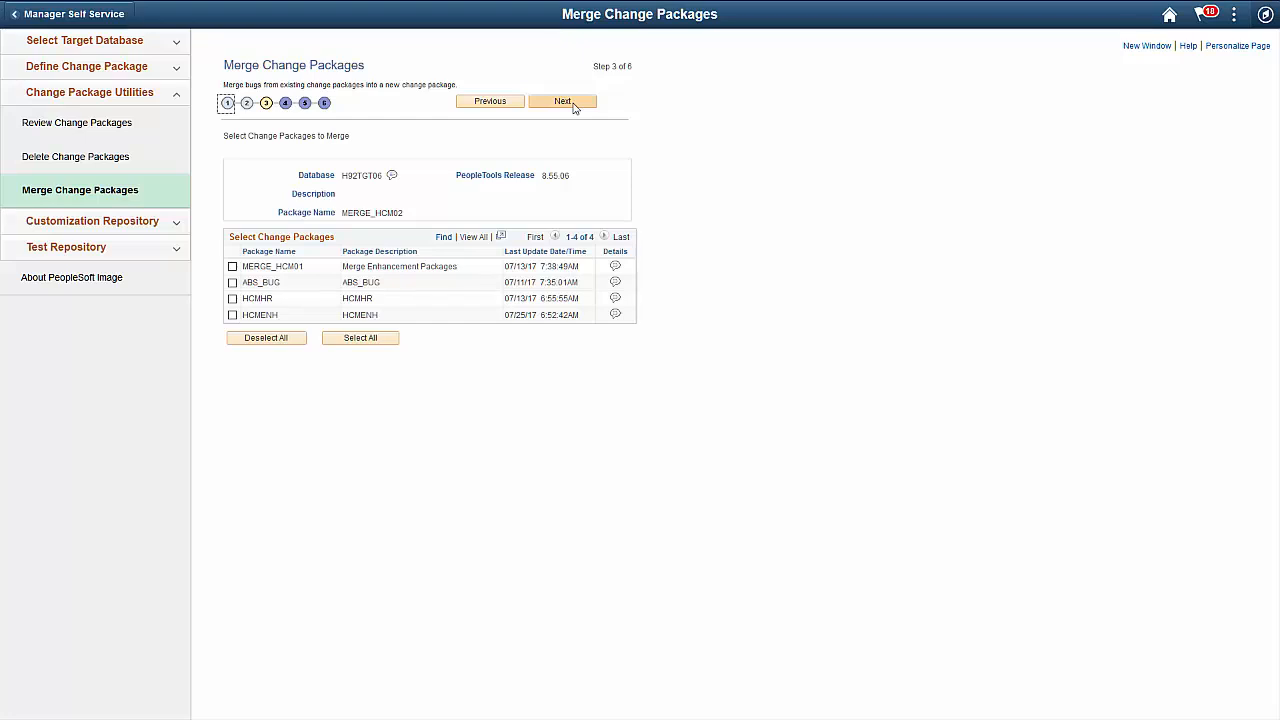
# - Merge MERGE_HCM01 and HCMENH into it, accepting the overlapping-packages warning
pyautogui.click(232, 266)
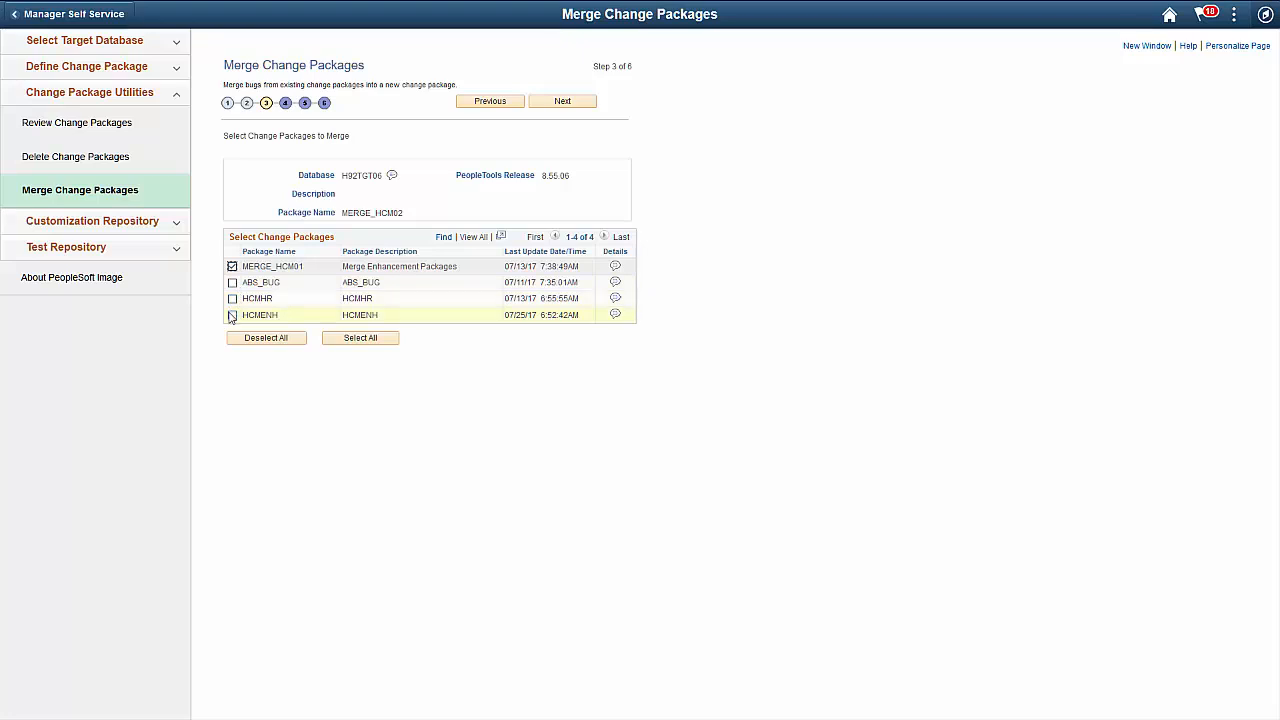
pyautogui.click(562, 101)
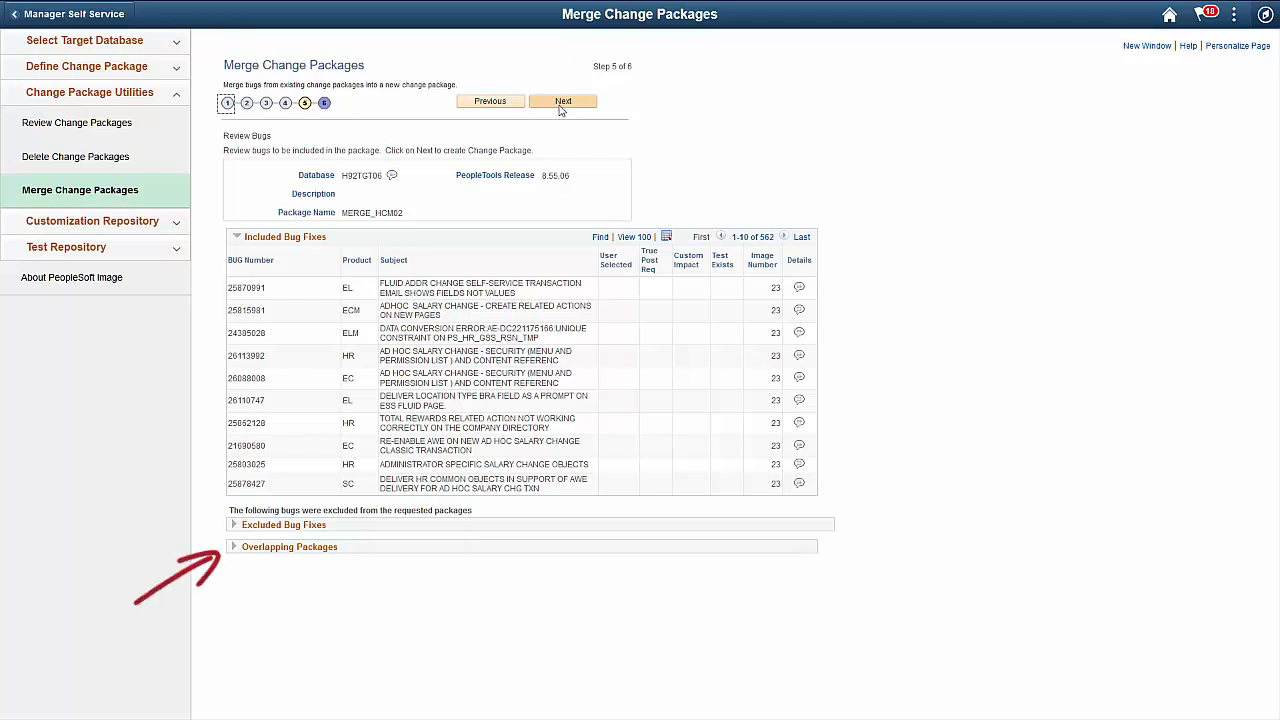
pyautogui.moveTo(290, 575)
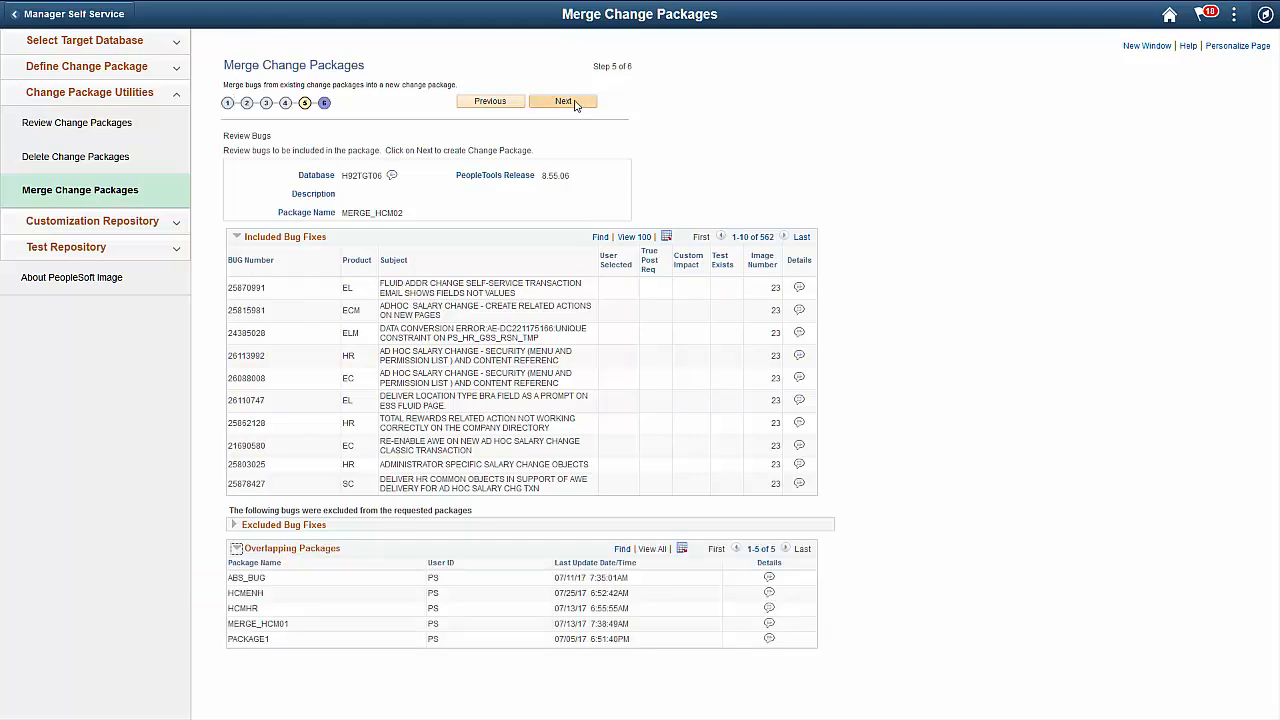
pyautogui.click(563, 101)
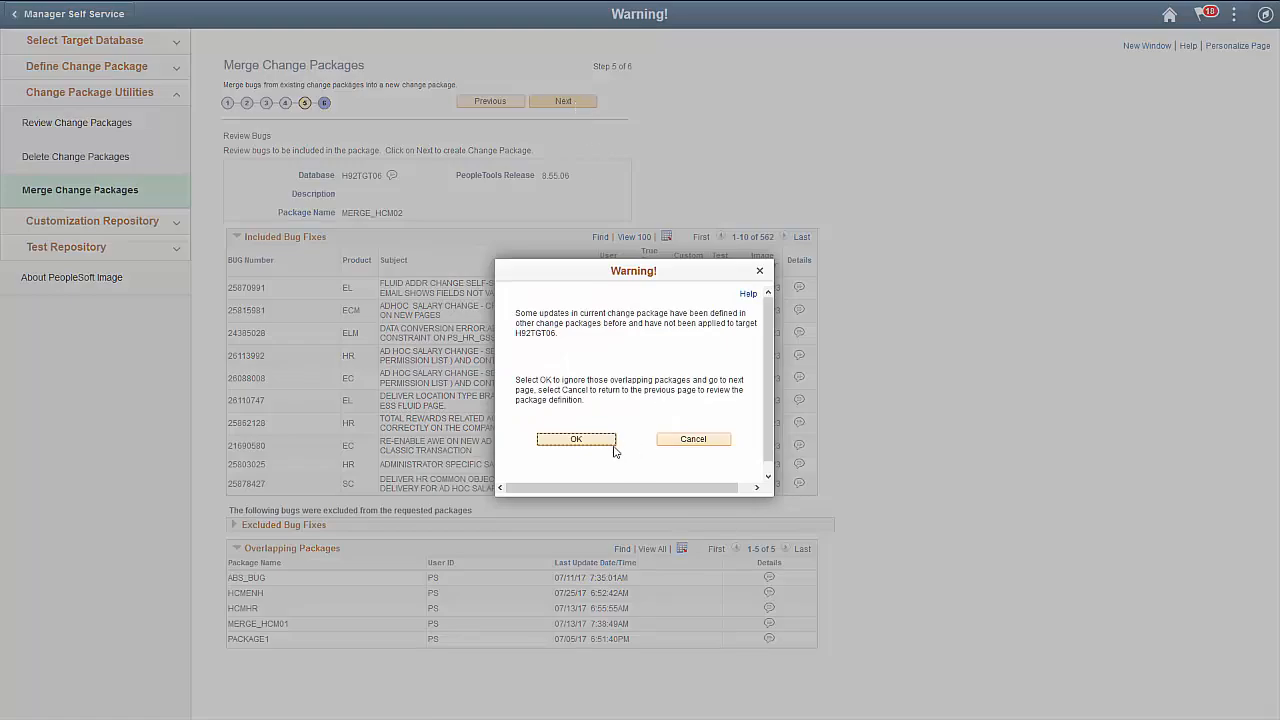
pyautogui.click(576, 439)
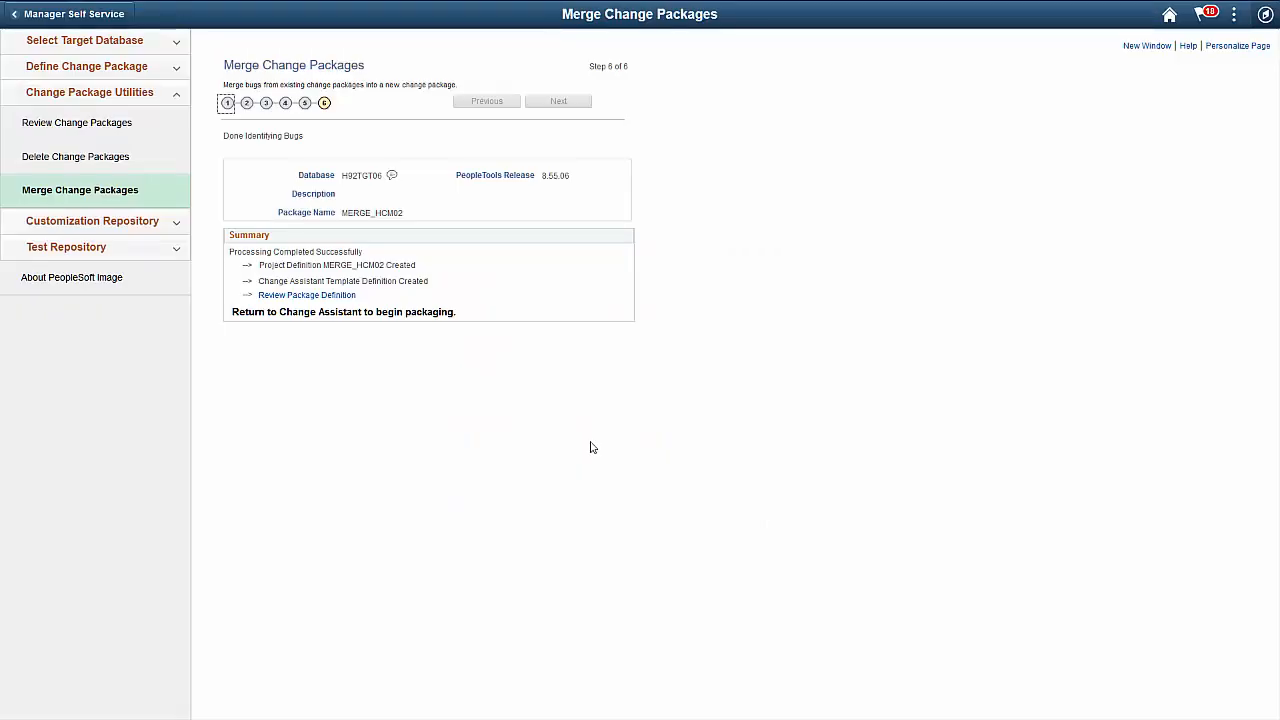